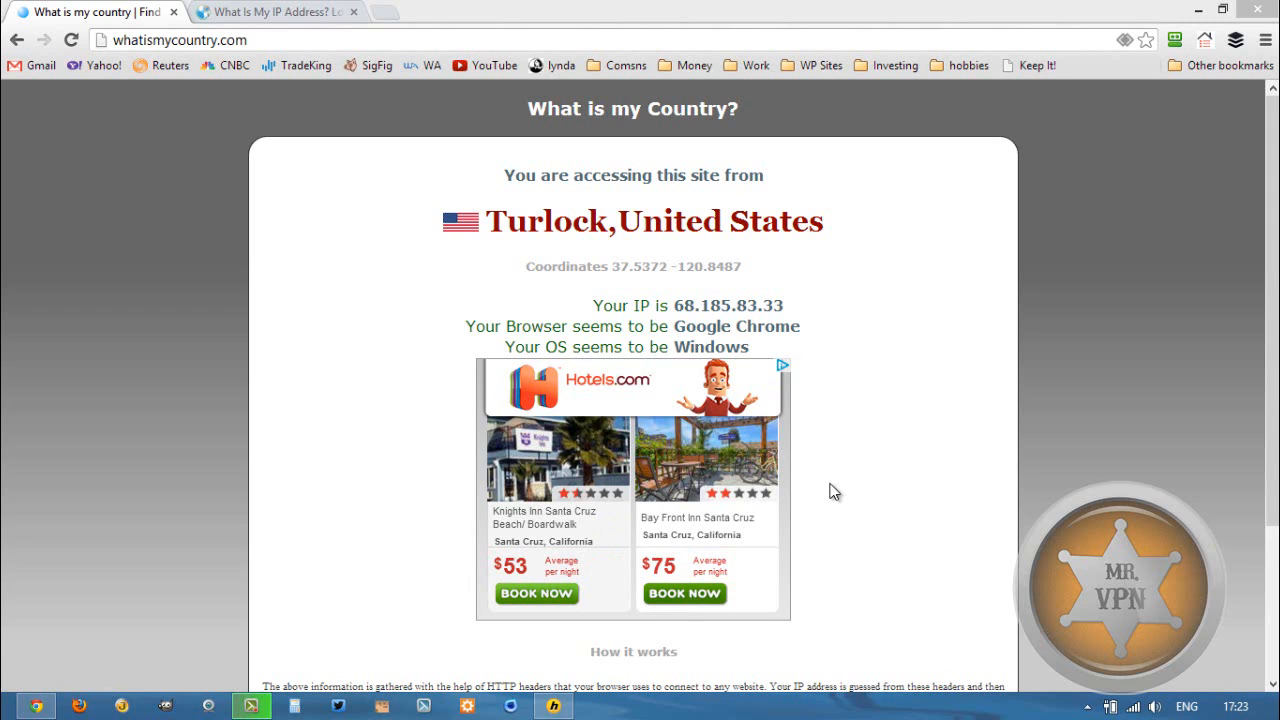
pyautogui.moveTo(70, 55)
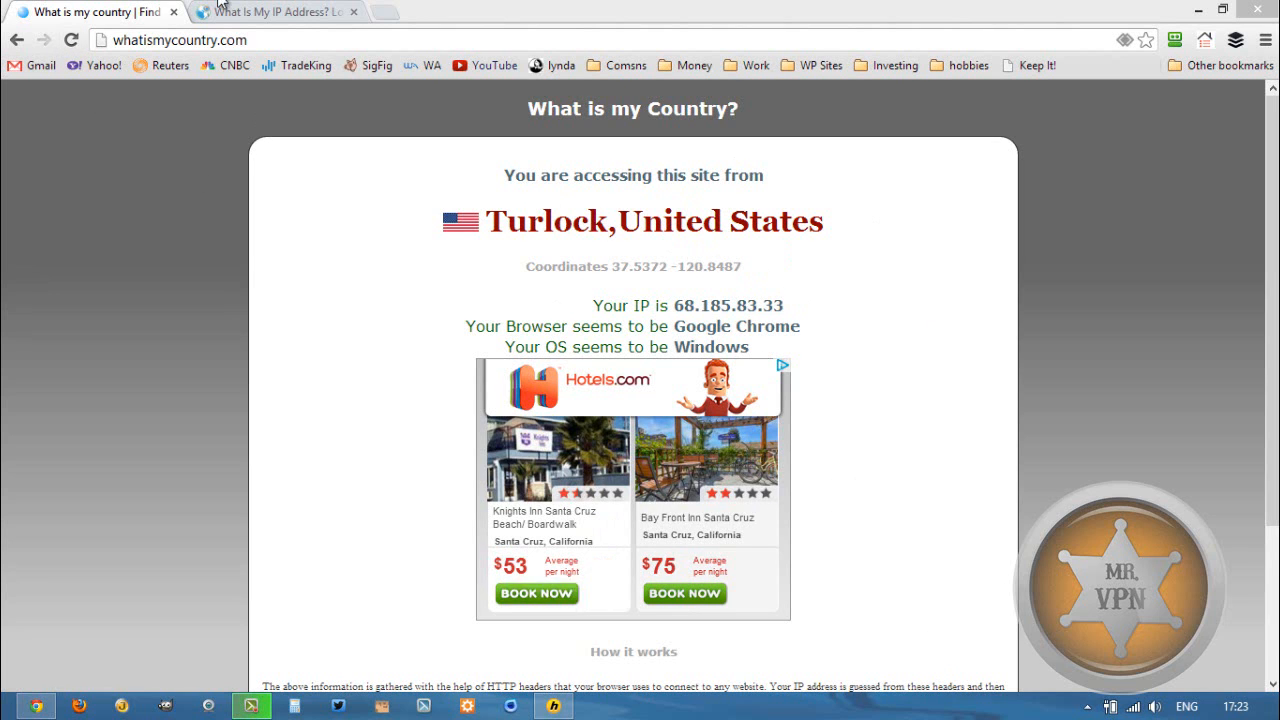
# - Check the US IP 68.185.83.33 in Chrome, then bring up the HMA! Pro VPN dashboard
pyautogui.click(277, 11)
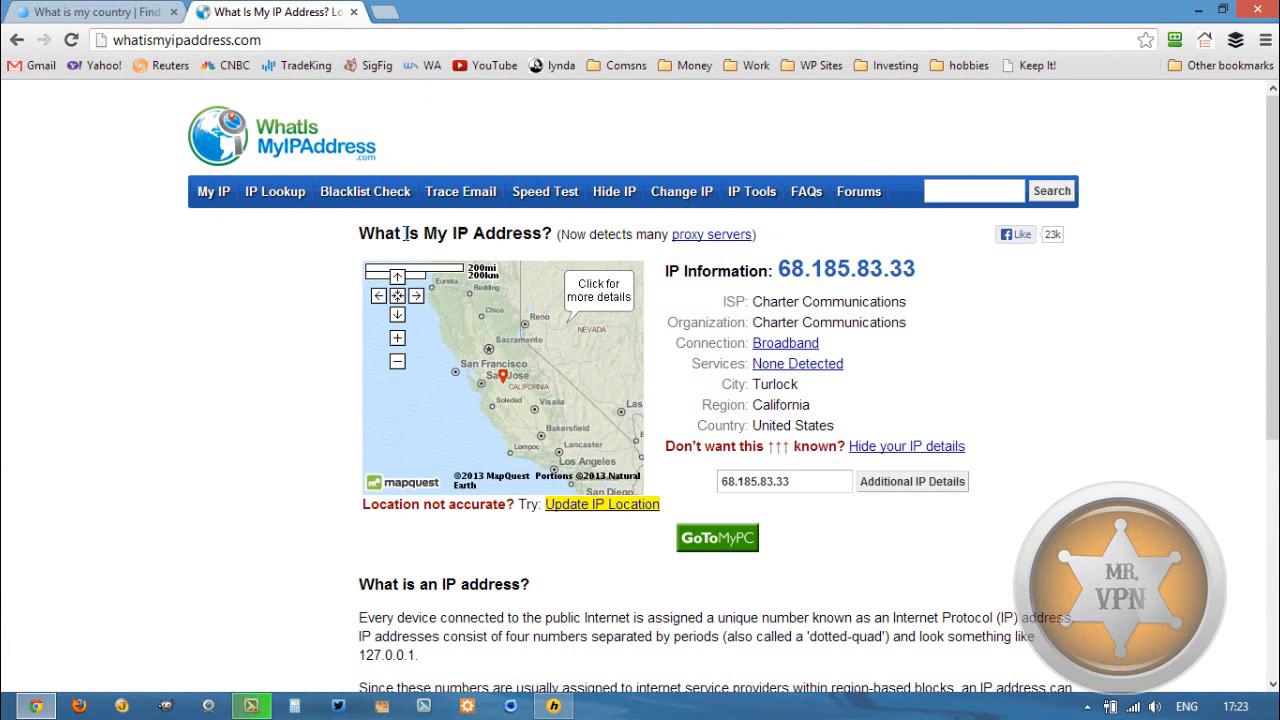
pyautogui.click(553, 705)
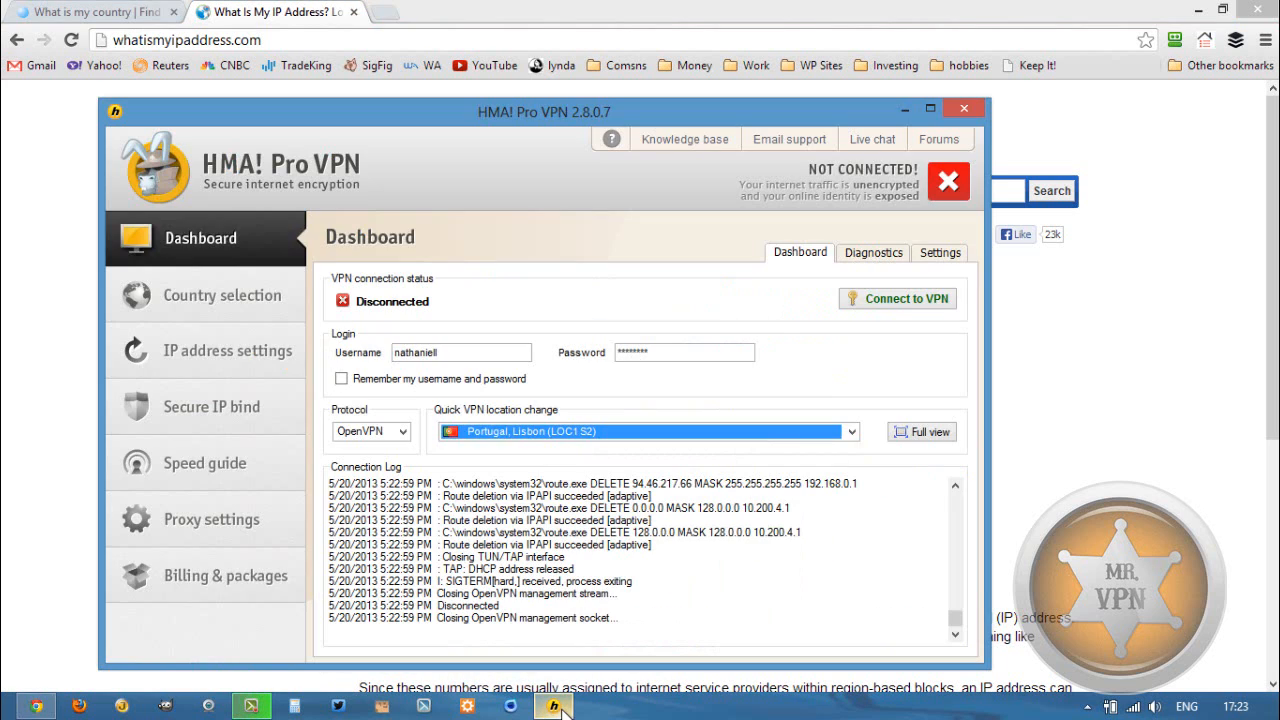
# - Select the Romania, Bucharest server location and connect the VPN
pyautogui.click(849, 431)
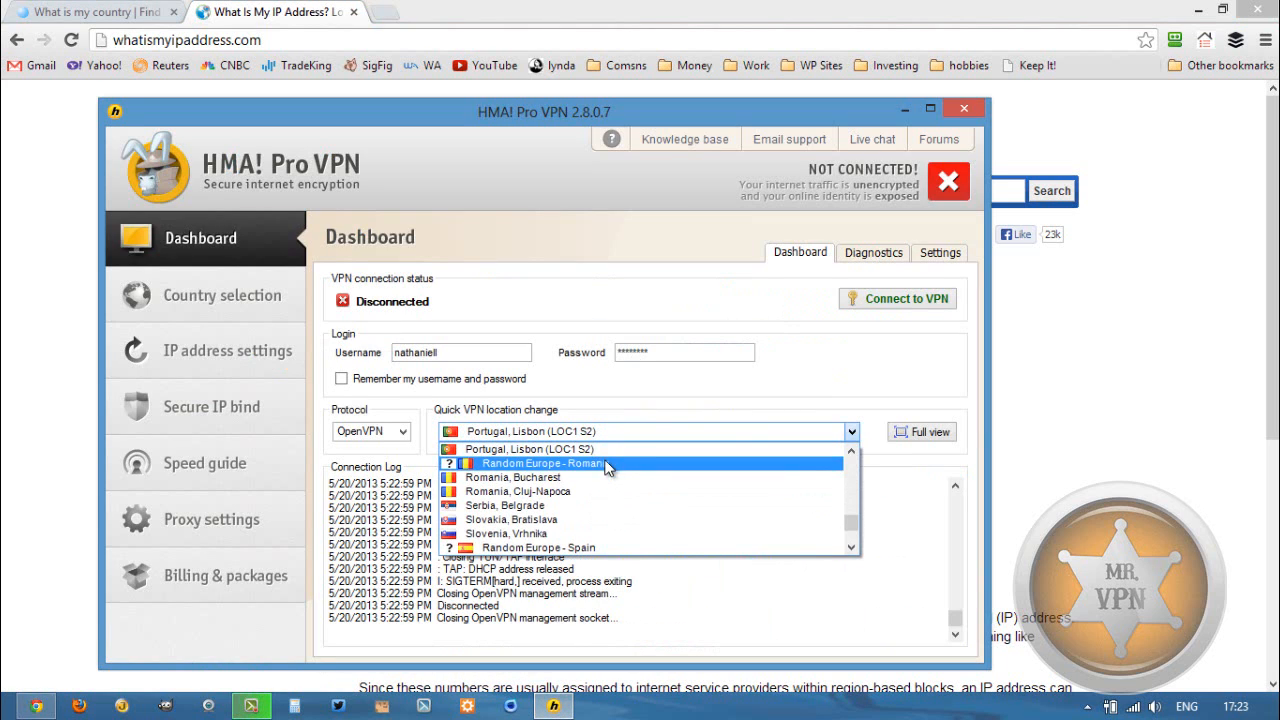
pyautogui.click(513, 477)
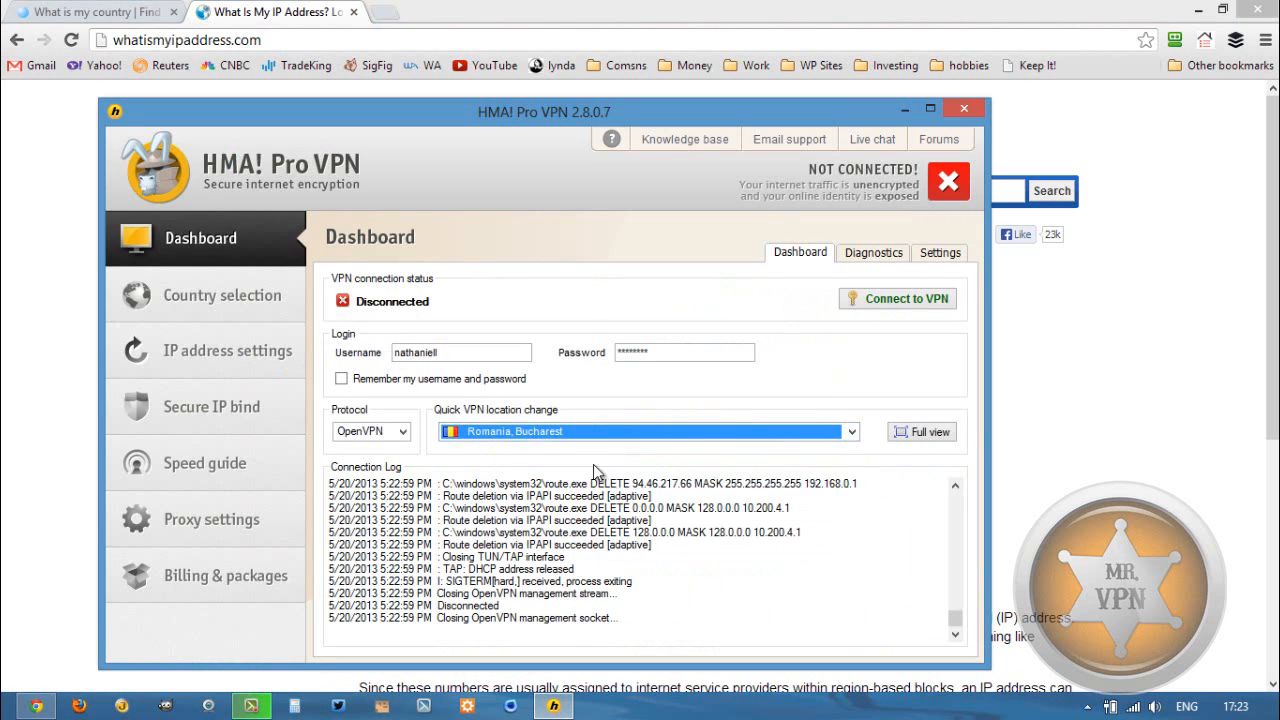
pyautogui.click(897, 298)
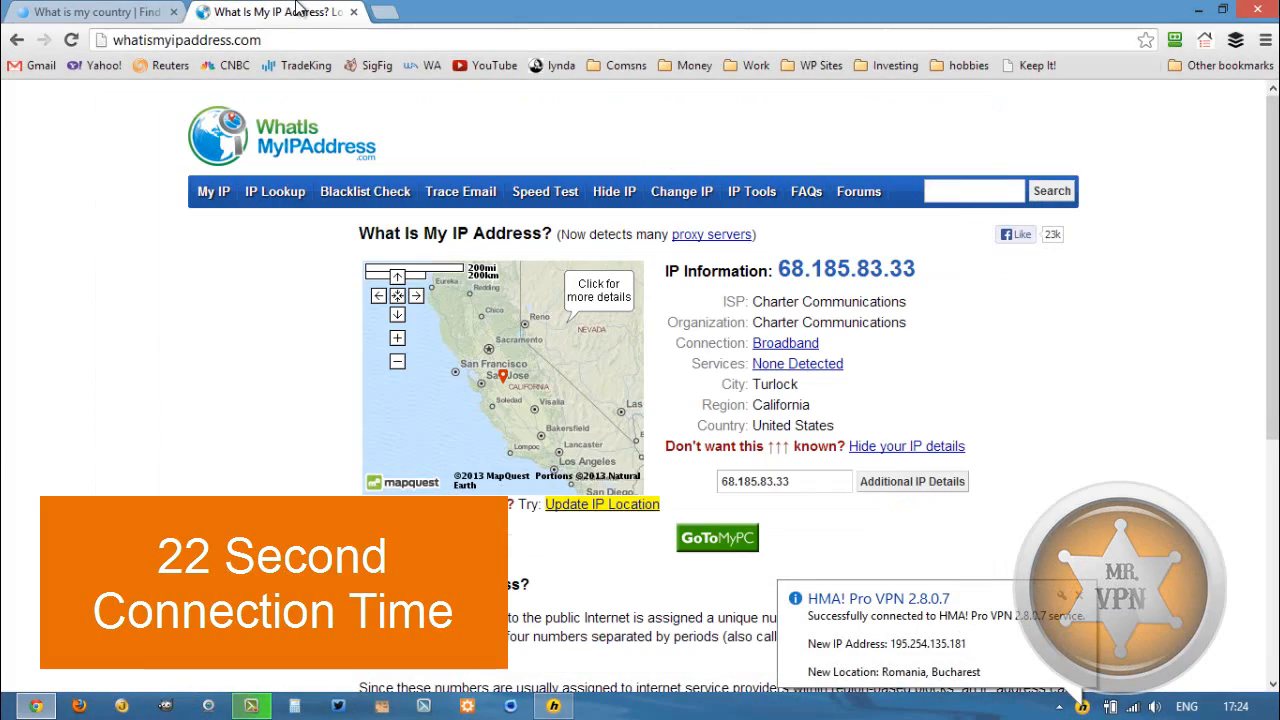
# - Reload the IP lookup and country-check pages to confirm Romanian IP 195.254.135.181
pyautogui.click(71, 40)
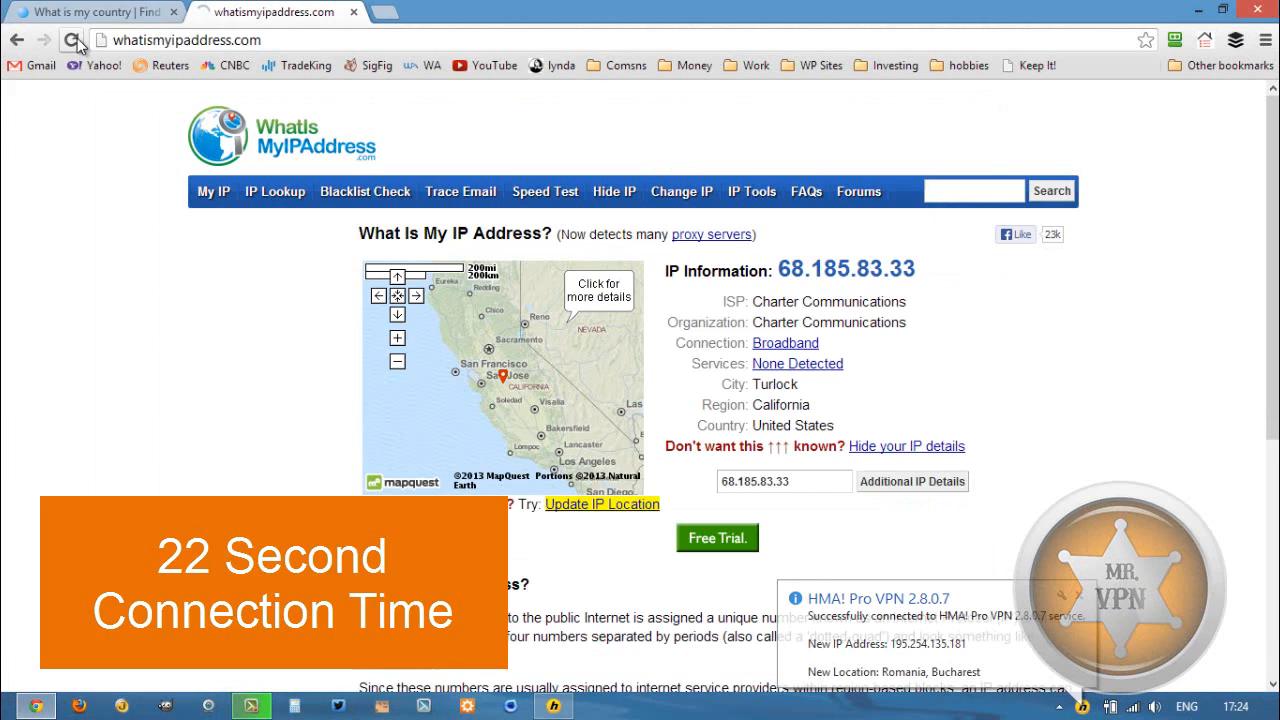
pyautogui.click(90, 12)
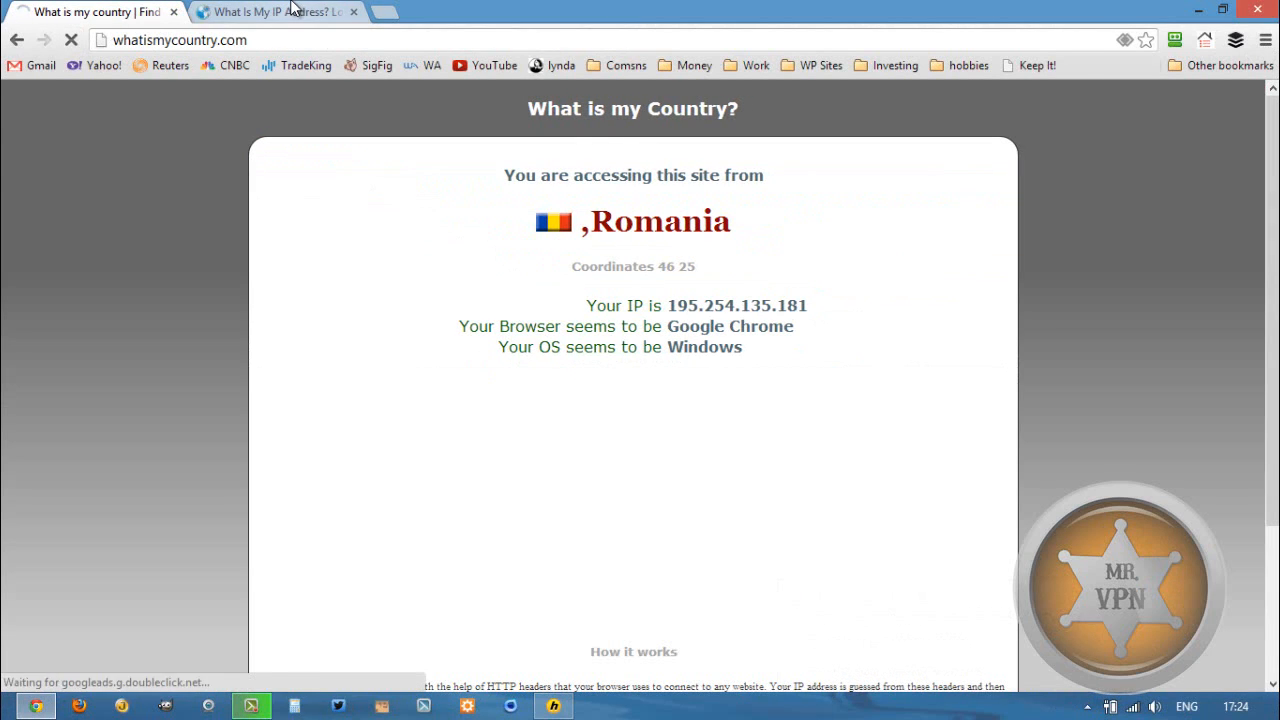
pyautogui.click(270, 11)
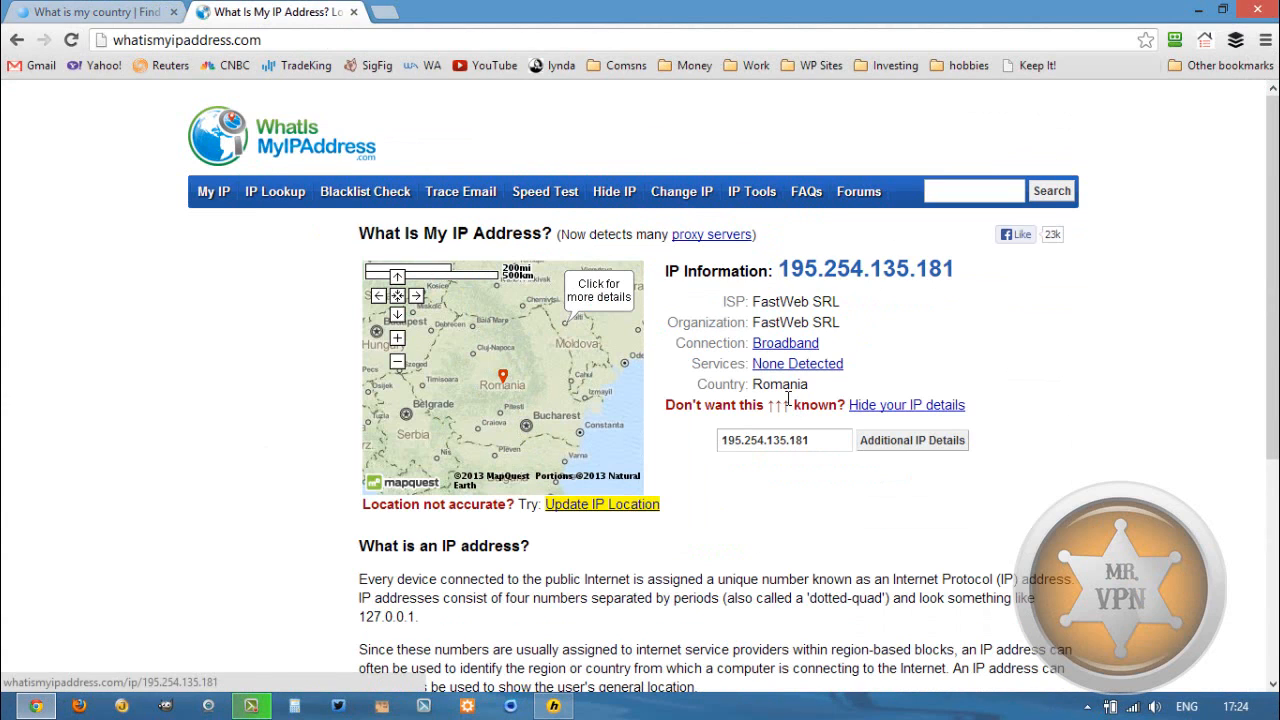